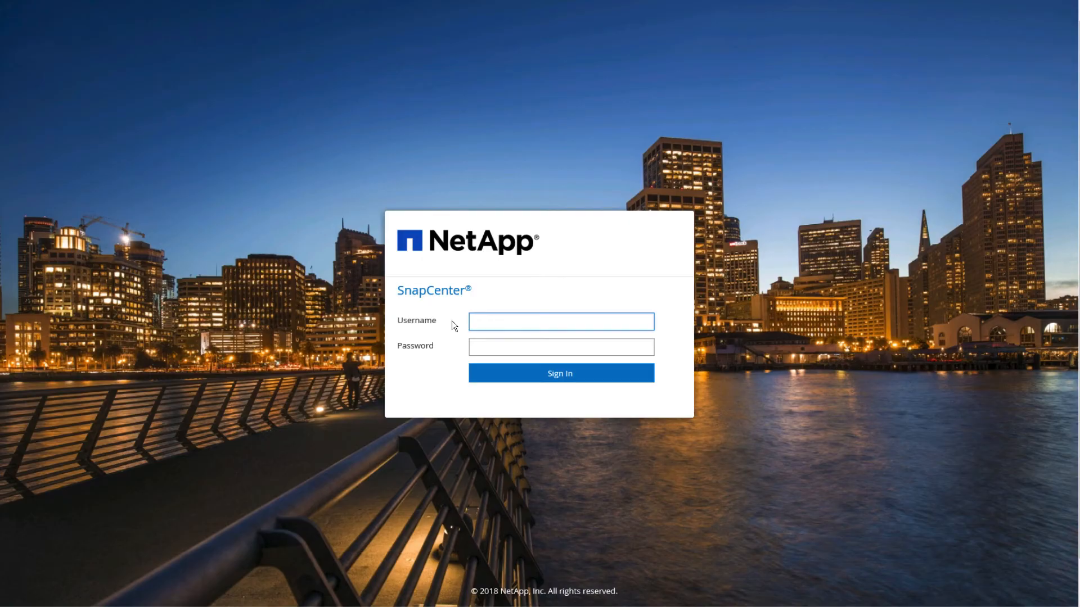
Step: Enter the account username and password on the SnapCenter sign-in page
click(560, 321)
text(demo\scadmin)
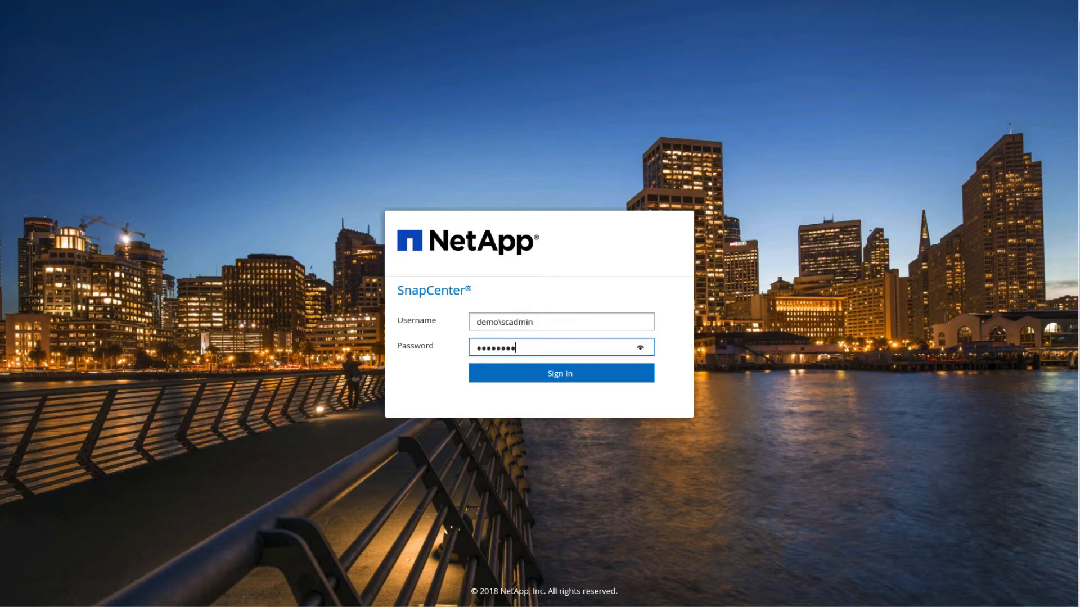
Step: Sign in and open the SQL Daily Full Mirror policy from Settings > Policies for modification
click(560, 372)
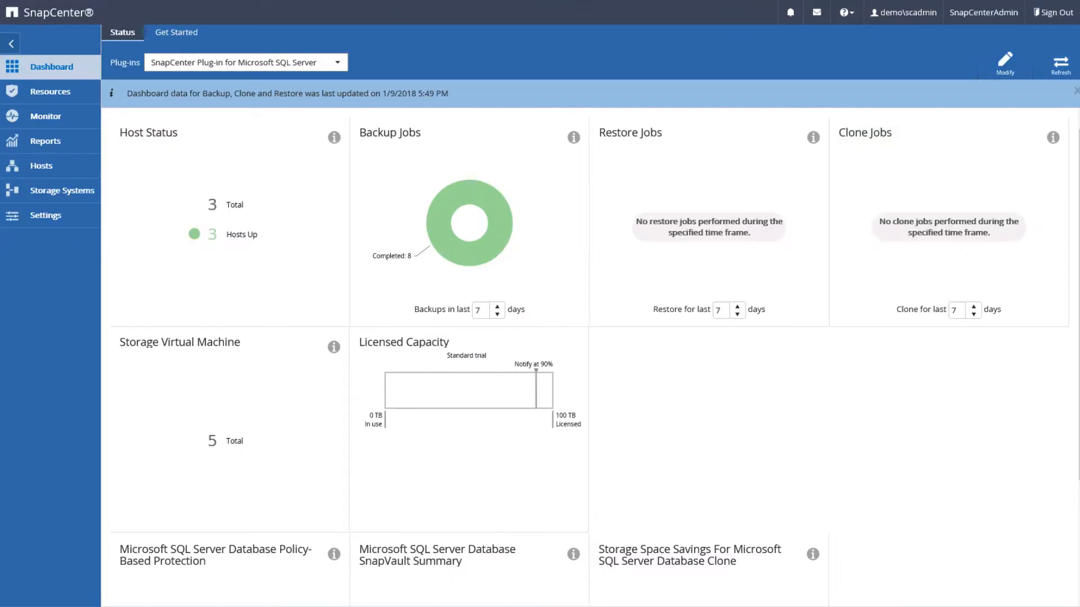
mouse_move(45, 215)
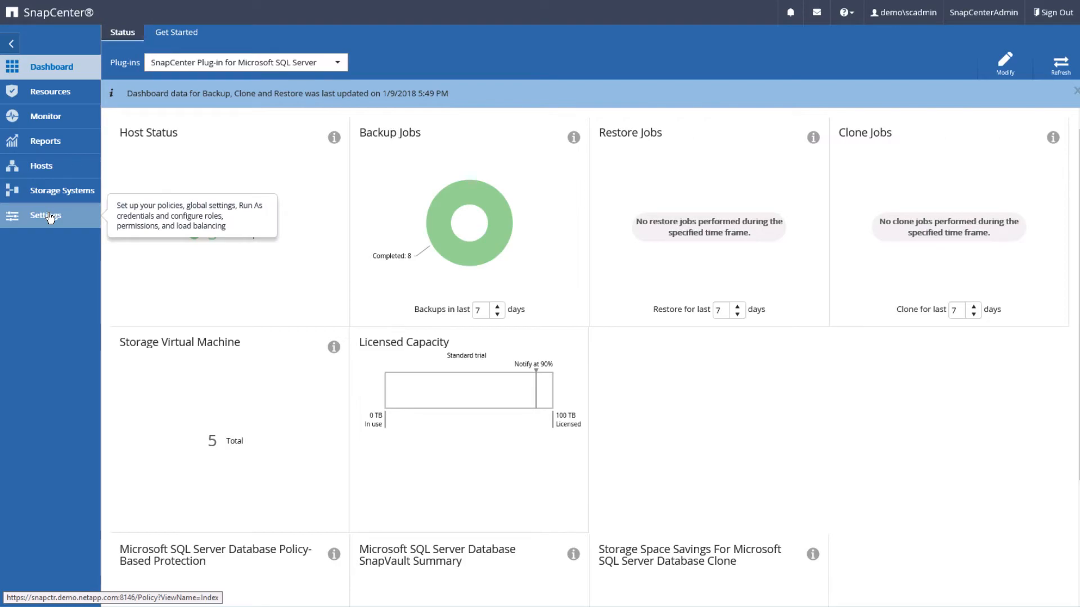
click(46, 216)
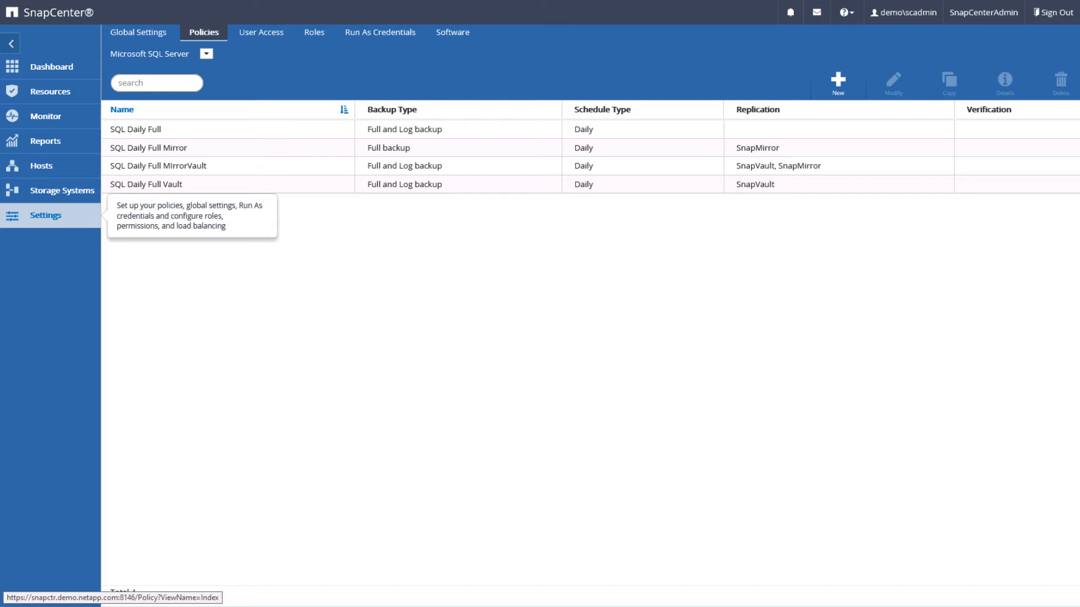
click(148, 148)
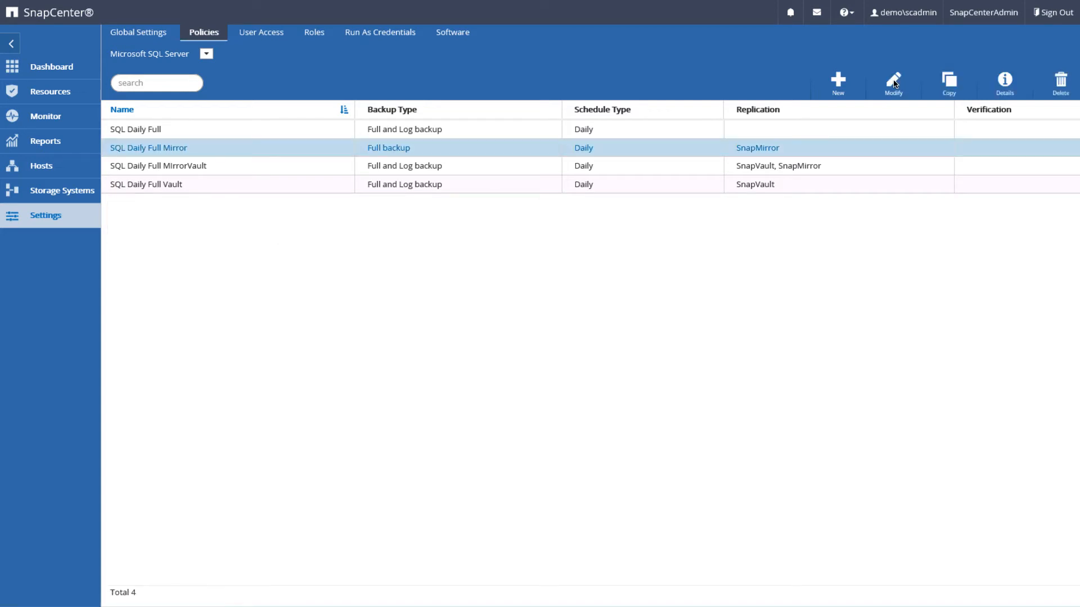
click(893, 82)
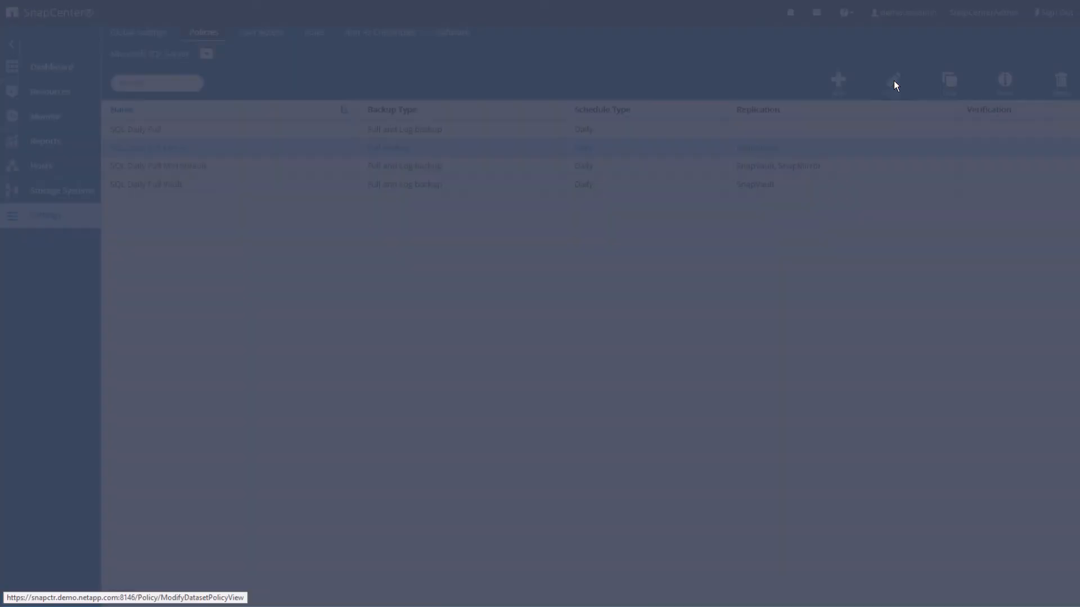
Step: Page past the policy name and backup type pages to the Retention page
click(895, 79)
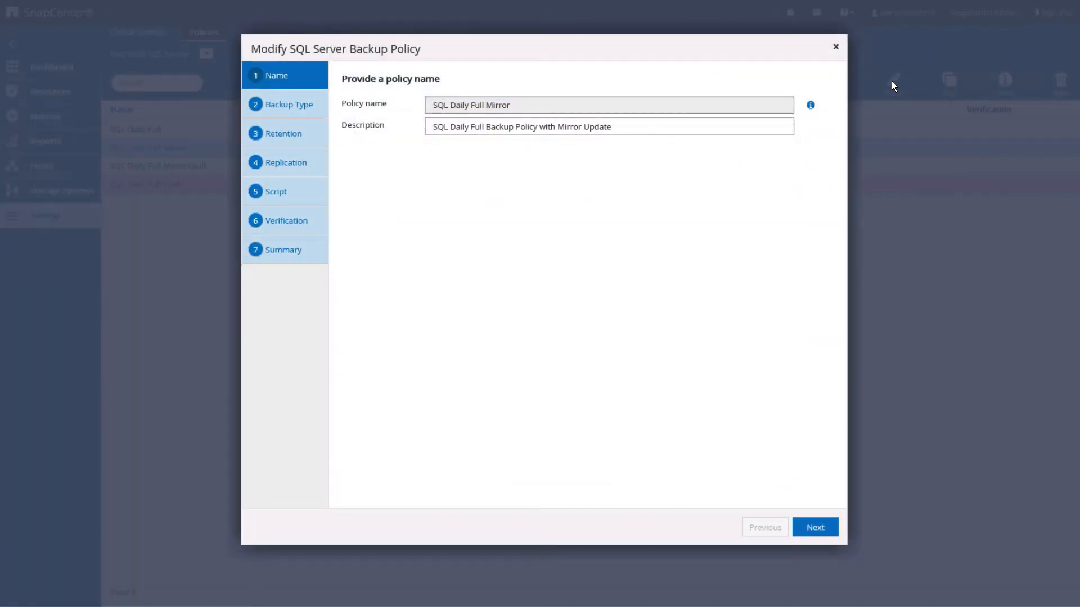
click(815, 527)
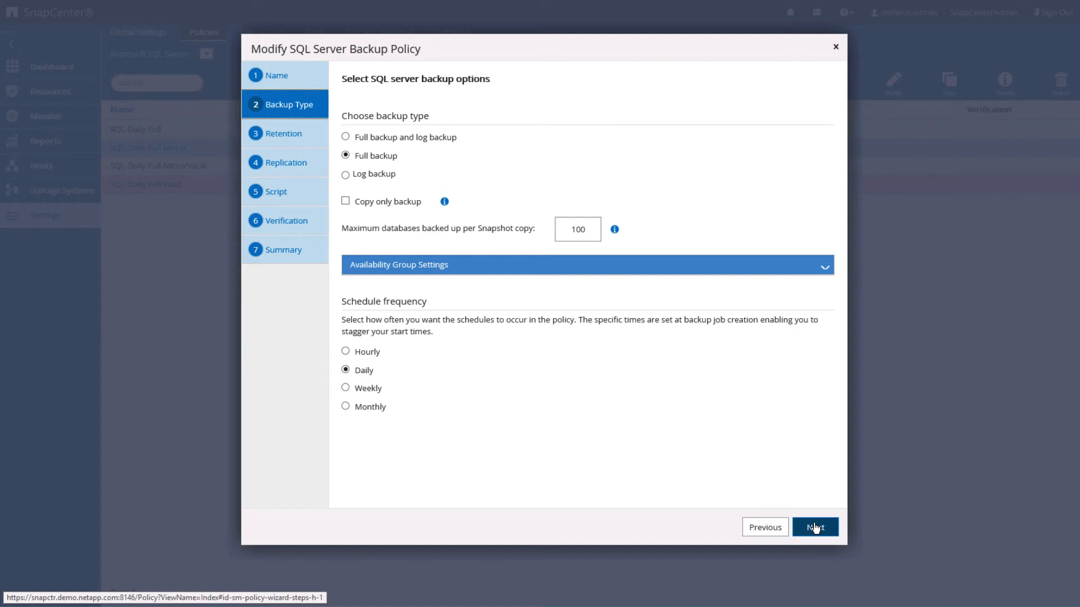
click(815, 527)
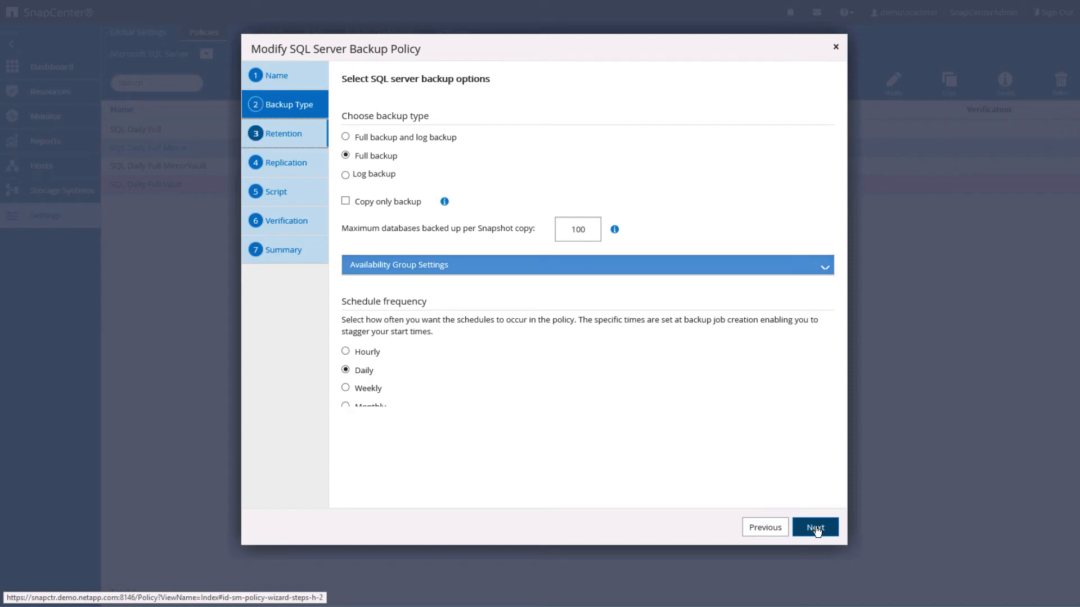
click(814, 527)
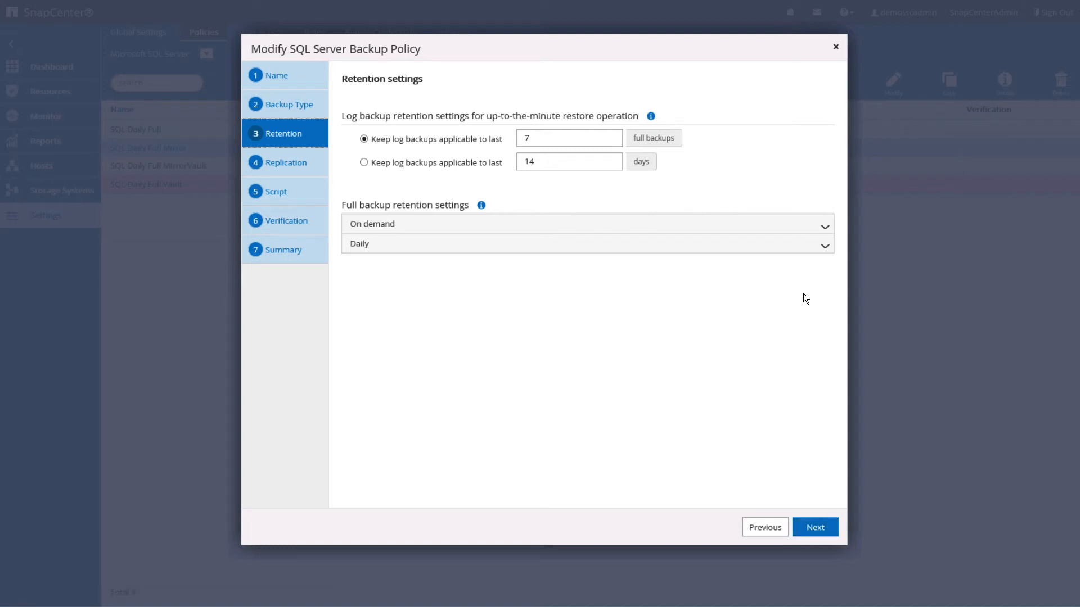
Step: Check the daily full backup retention of 7 snapshots and advance to Replication
click(824, 244)
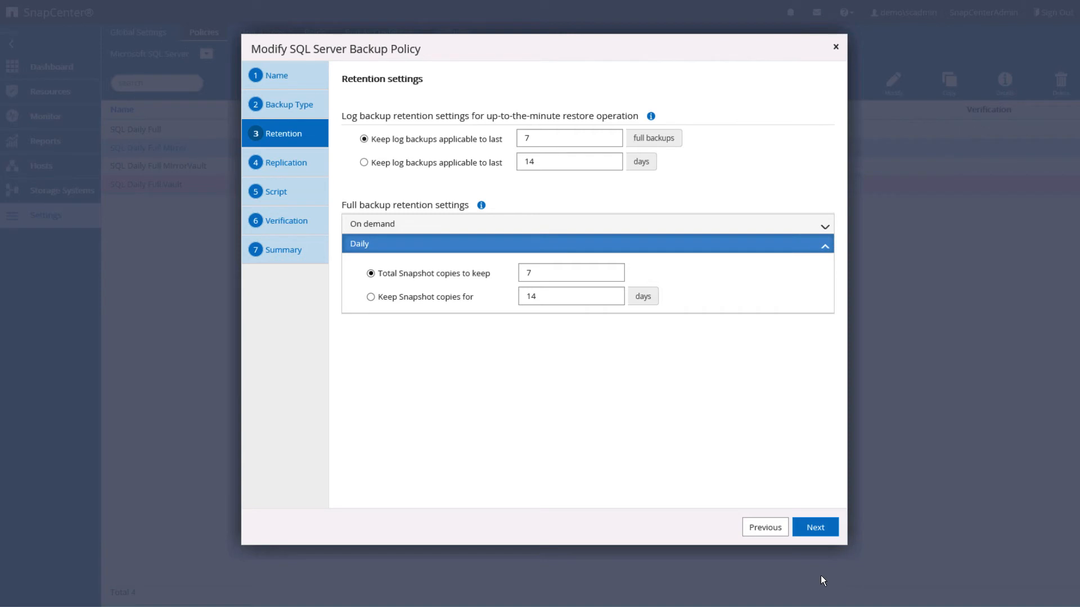
click(815, 527)
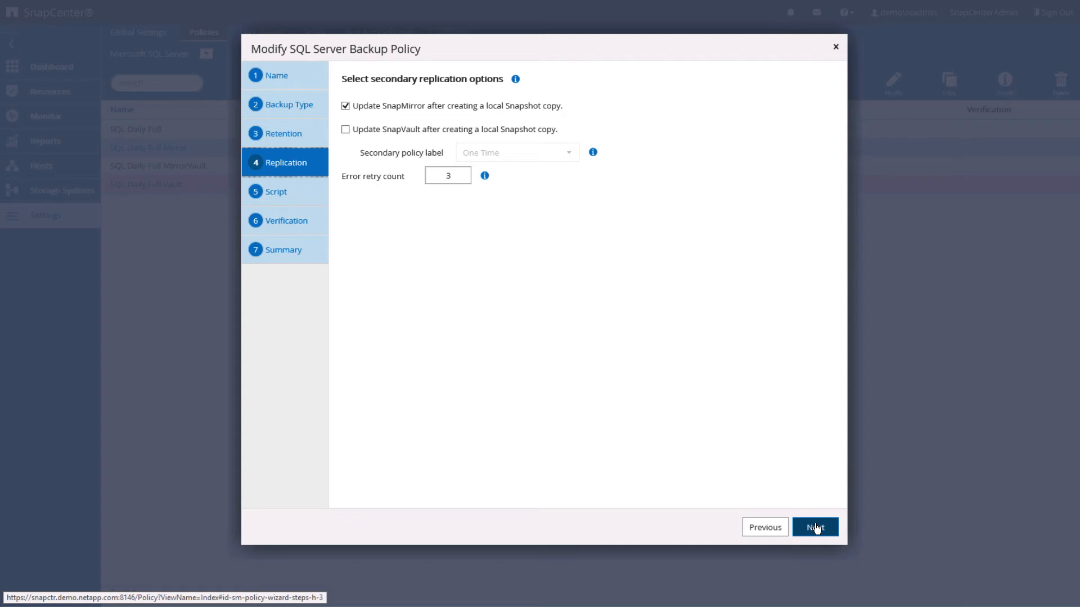
Step: Advance through Replication, Script and Verification pages to the Summary showing retry count 3
click(815, 527)
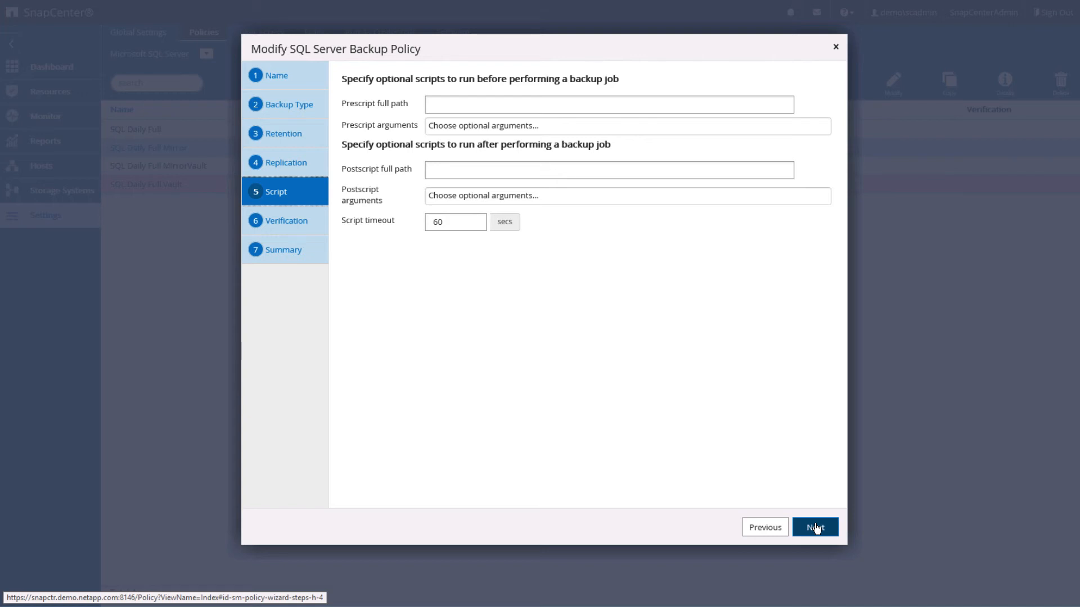
click(815, 527)
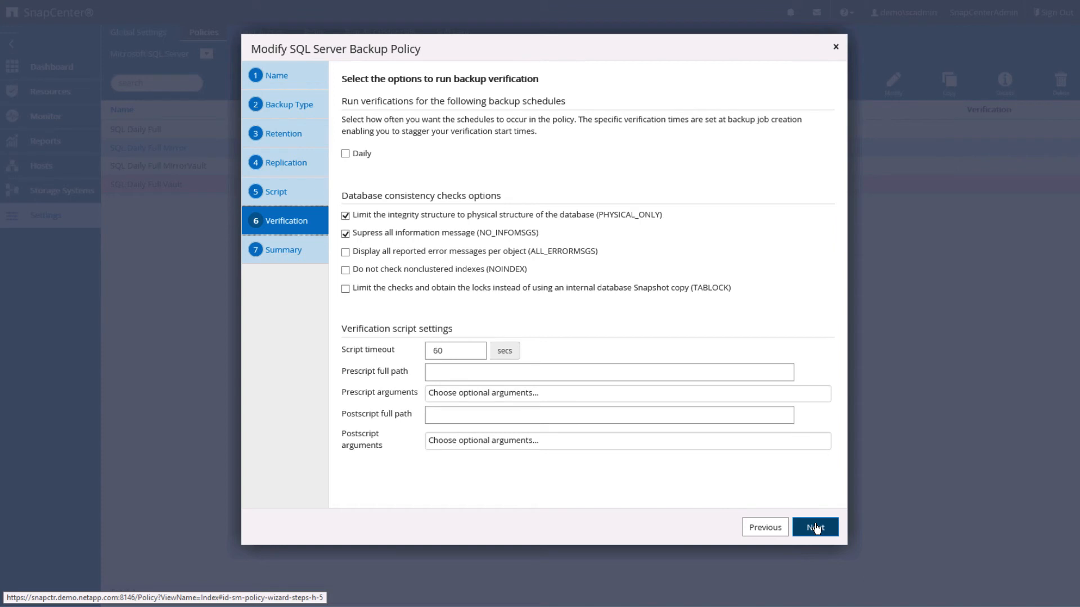
click(815, 527)
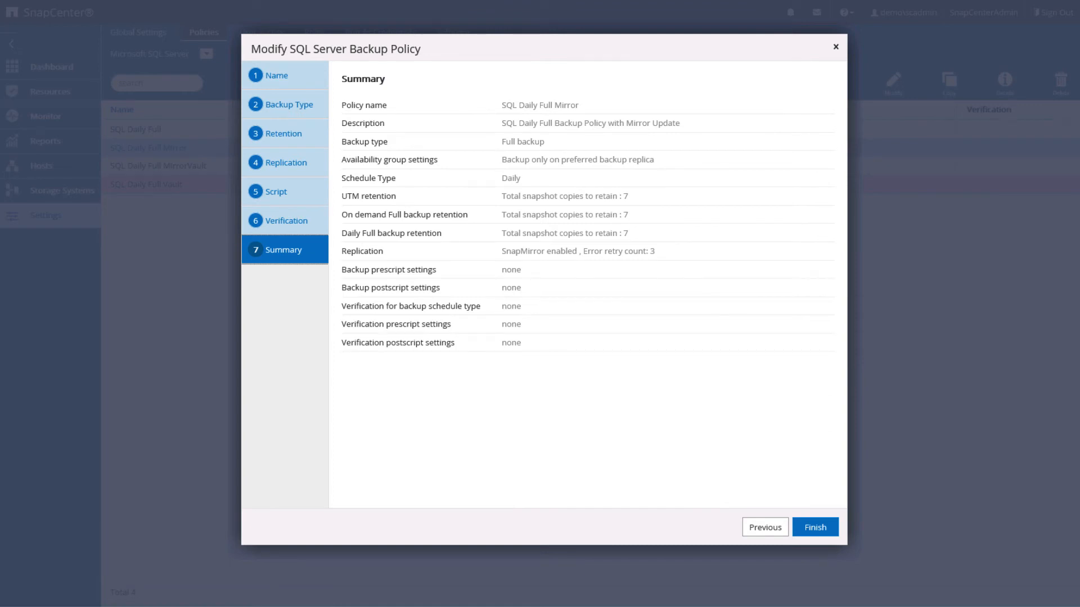
mouse_move(595, 449)
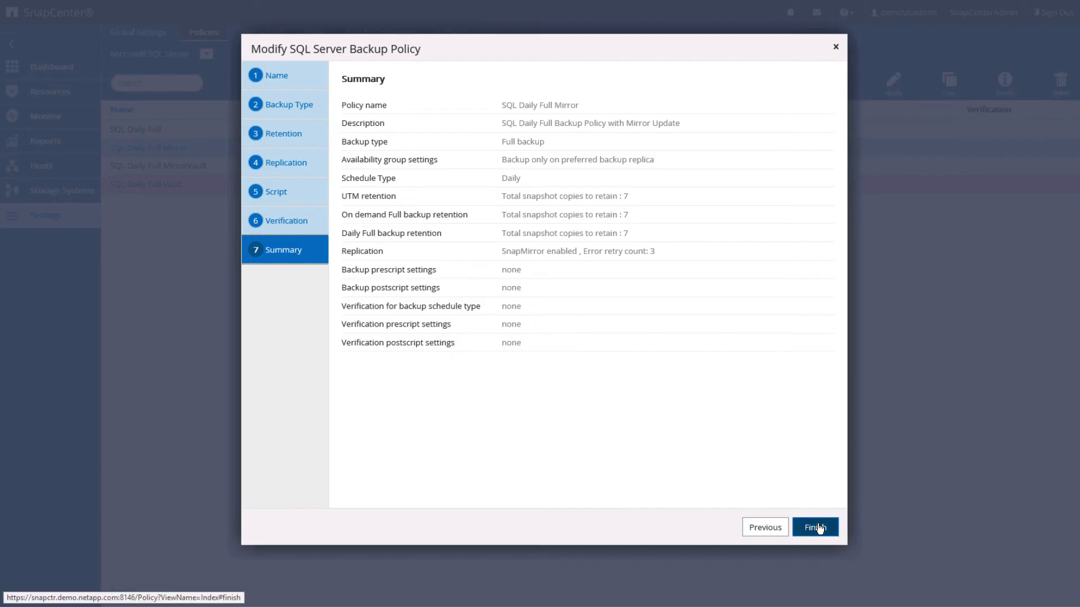
Step: Save the SQL Daily Full Mirror policy from the Summary page
click(815, 527)
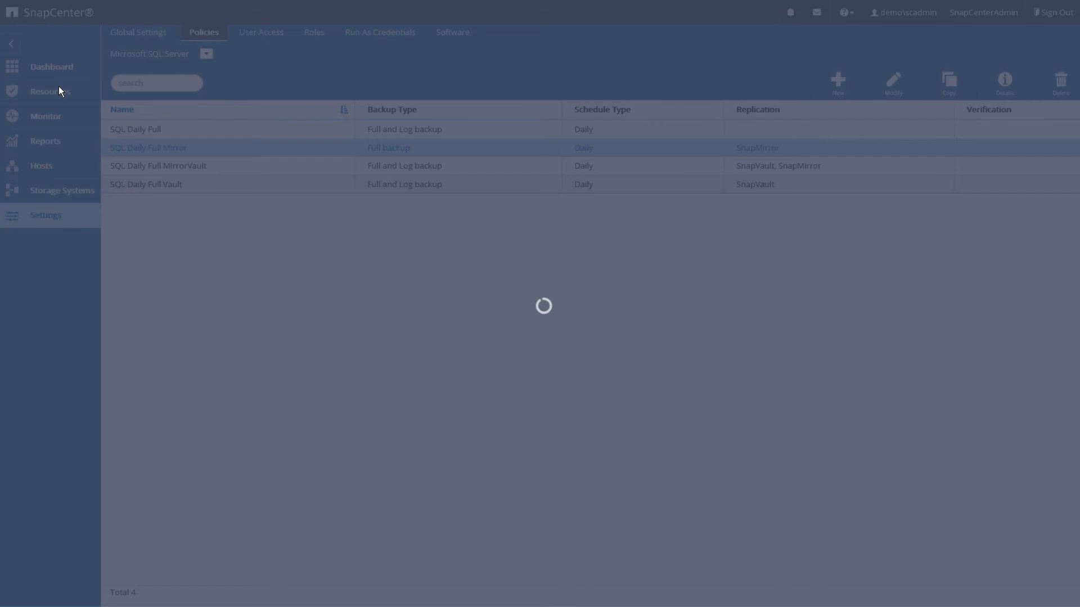
Step: Open SQL Server Resources and switch the View dropdown to Resource Group
click(45, 91)
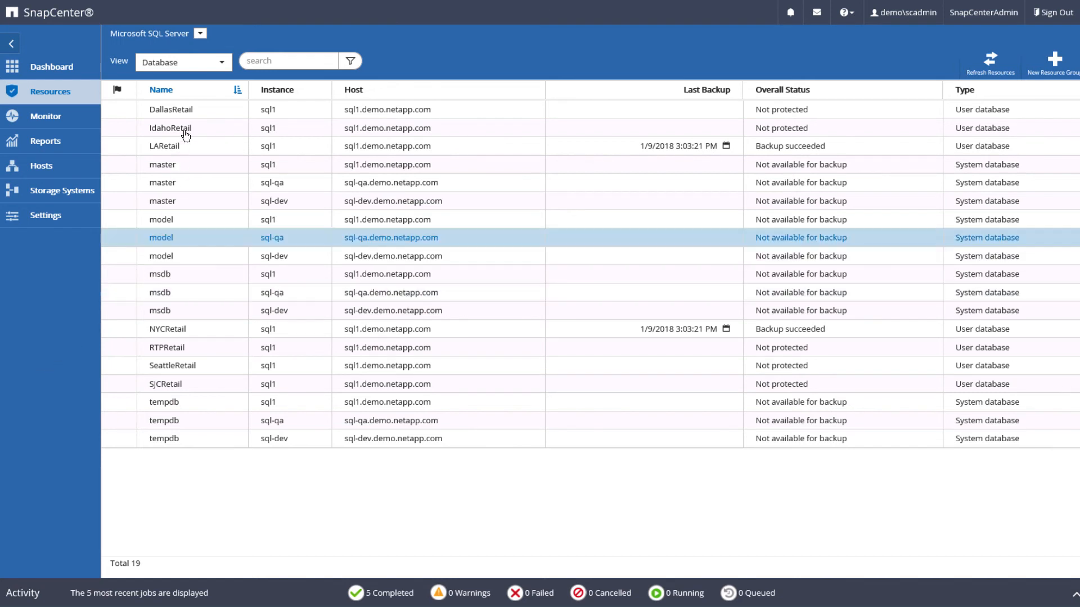
click(183, 62)
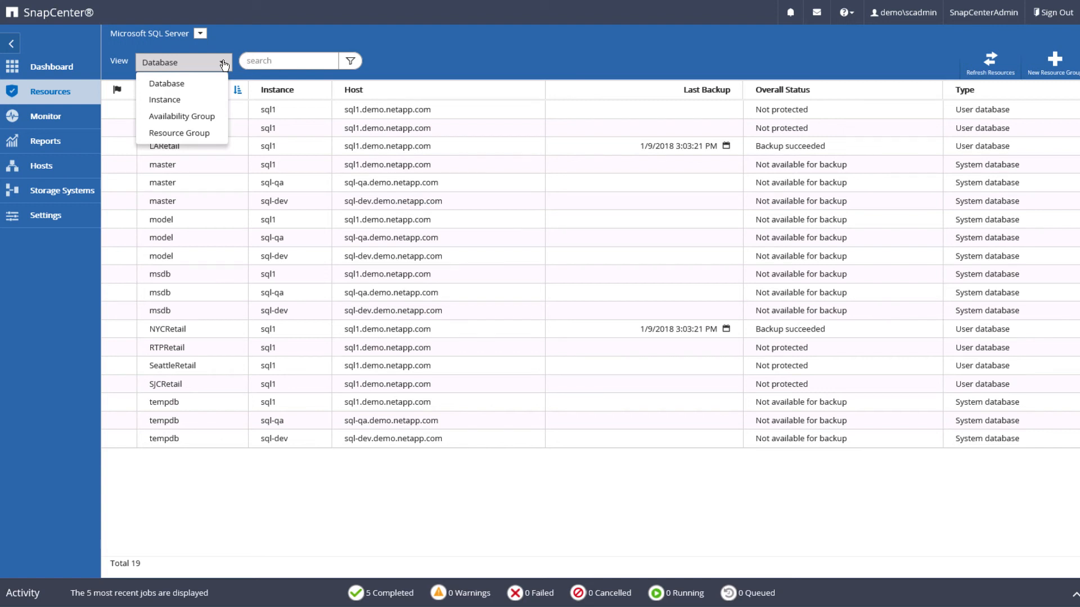
click(181, 133)
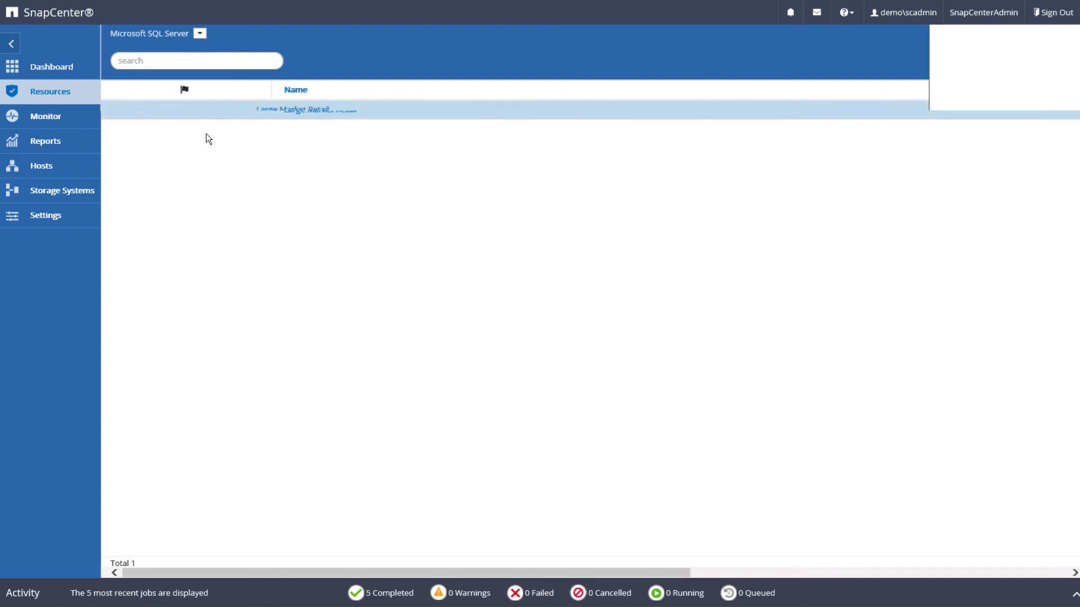
Step: Open details for Large Market Retail, showing SQL Daily Full policy and two resources
click(306, 110)
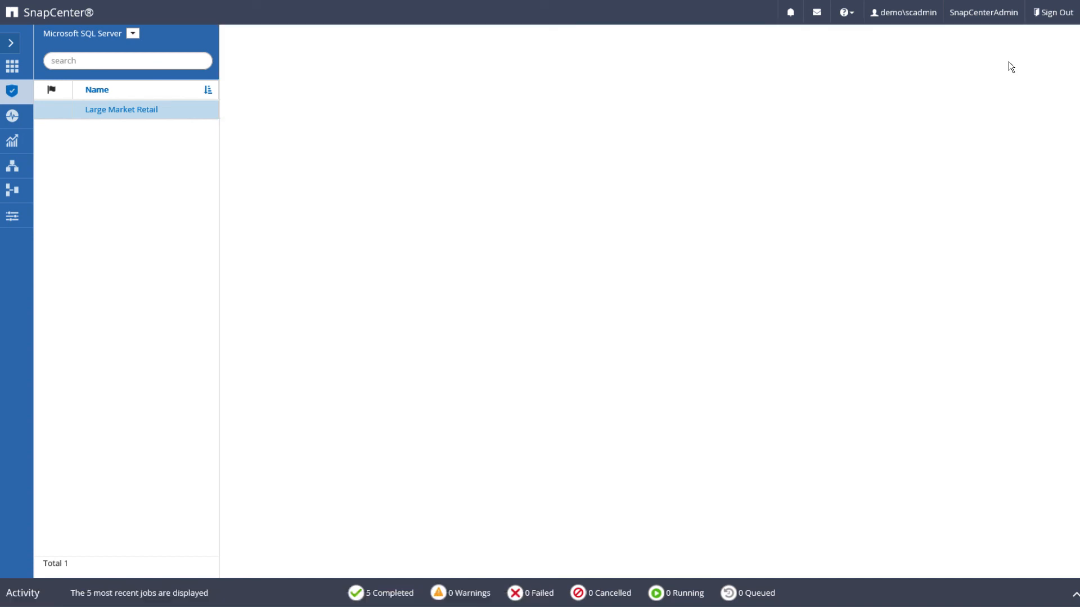
click(122, 110)
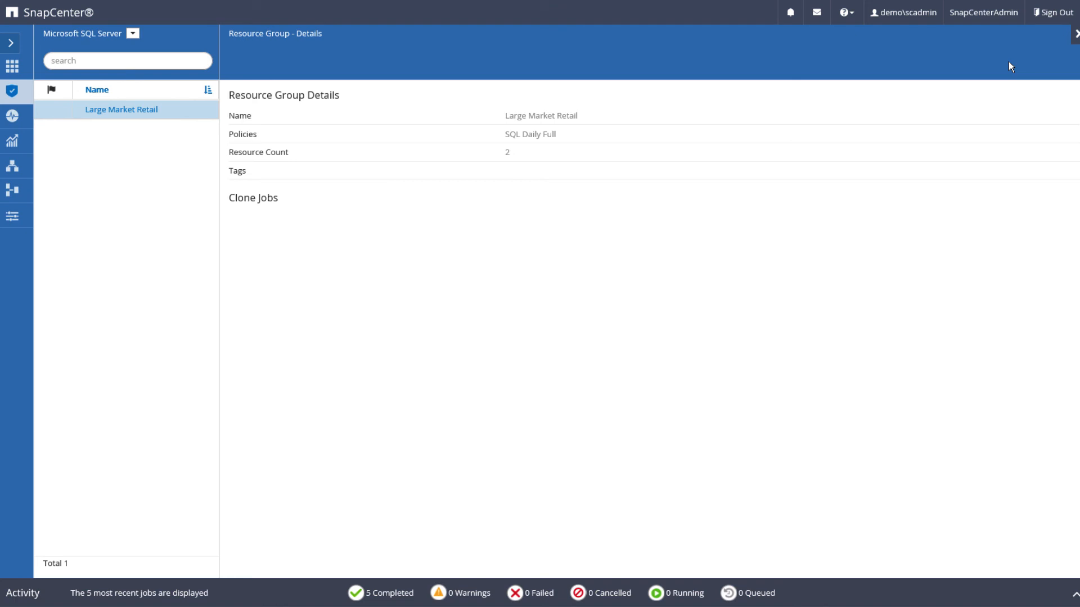
mouse_move(163, 108)
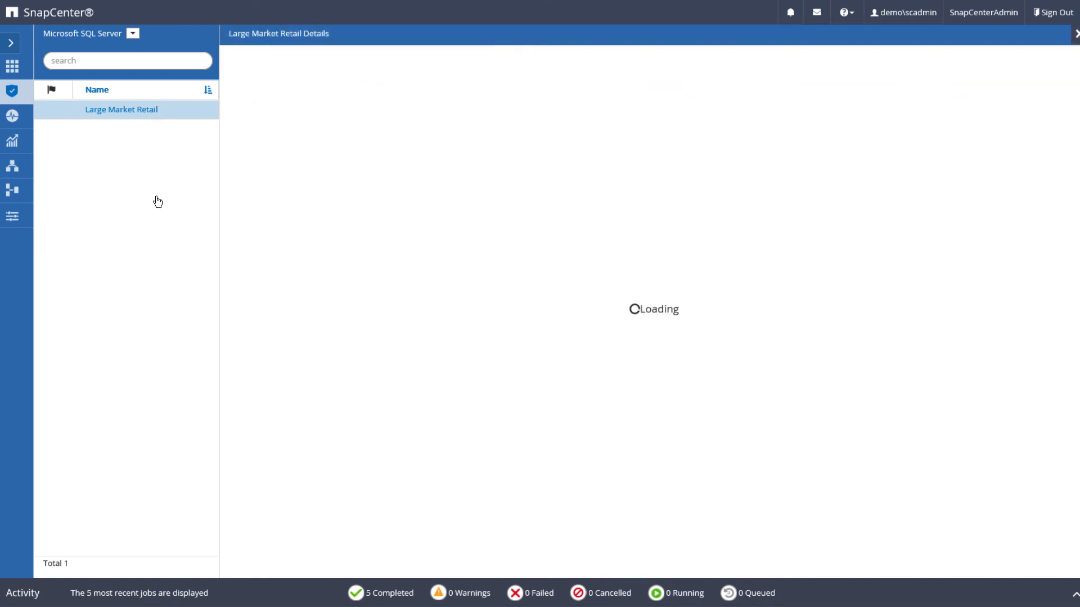
Step: Close the details pane to list member databases LARetail and NYCRetail on sql1
click(121, 110)
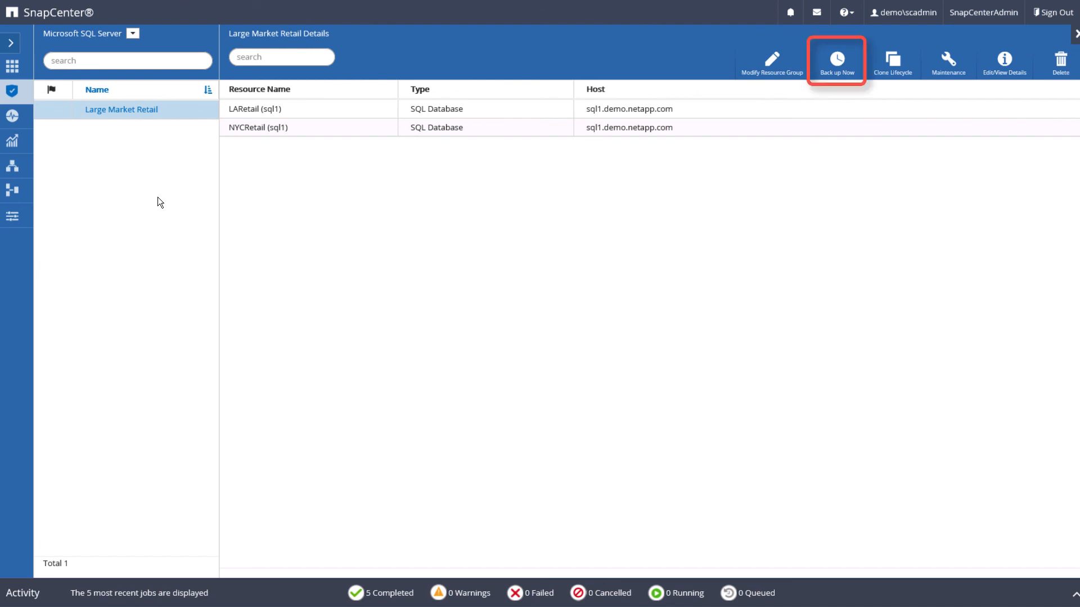
mouse_move(892, 60)
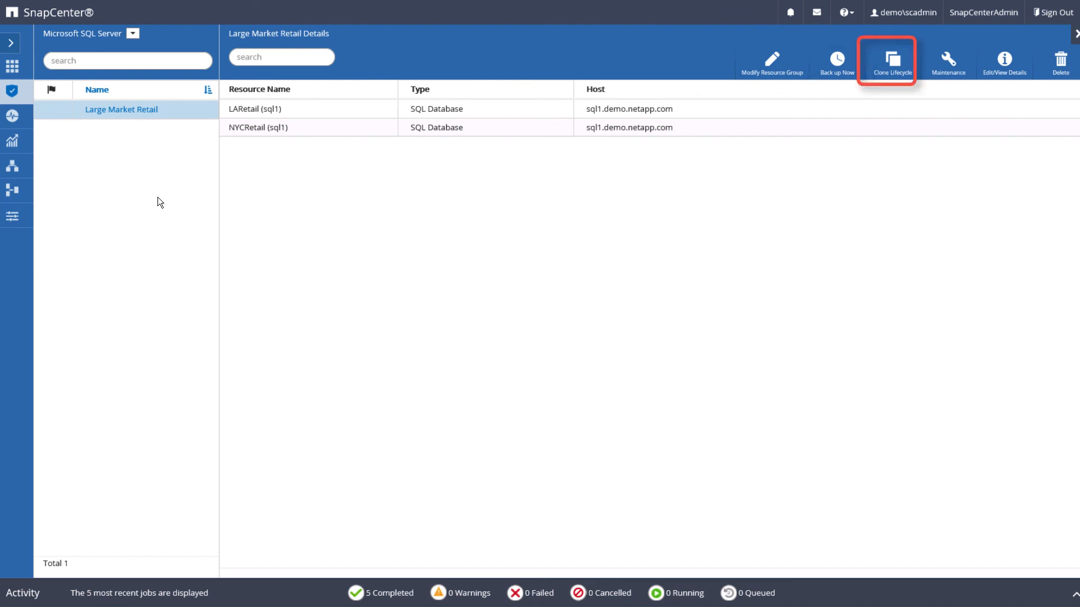